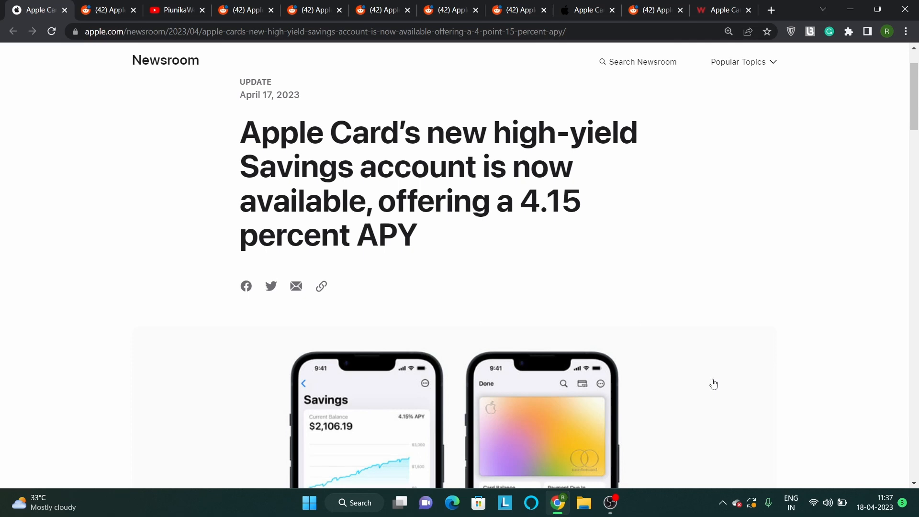
Switch from the Apple Card Savings announcement to the r/apple thread about the missing option
click(105, 10)
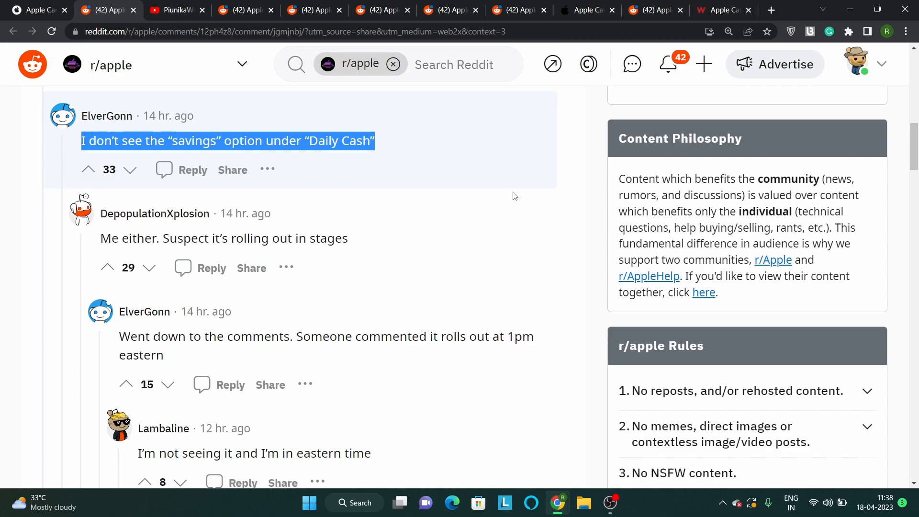
Switch from the Reddit thread to the PiunikaWeb YouTube channel tab
click(175, 10)
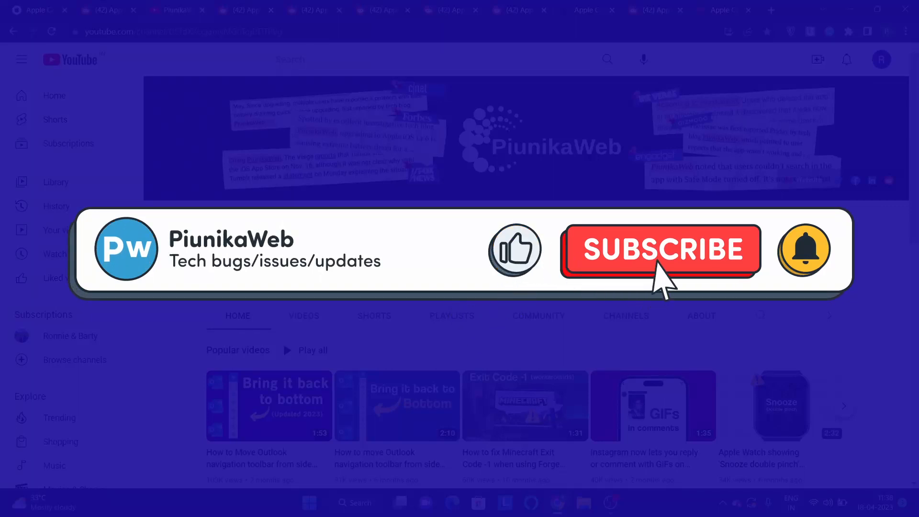
Dismiss the YouTube prompt and open the r/apple thread saying the issue resolved after two hours
click(661, 250)
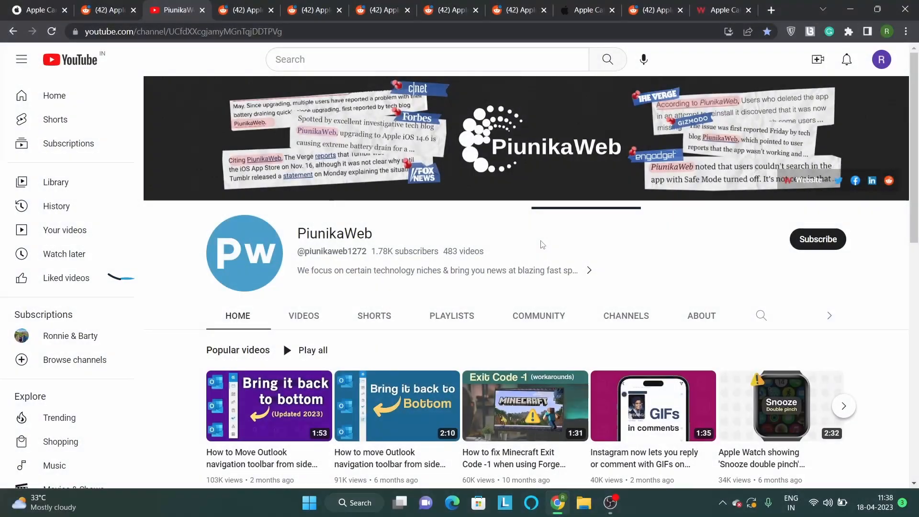
click(243, 10)
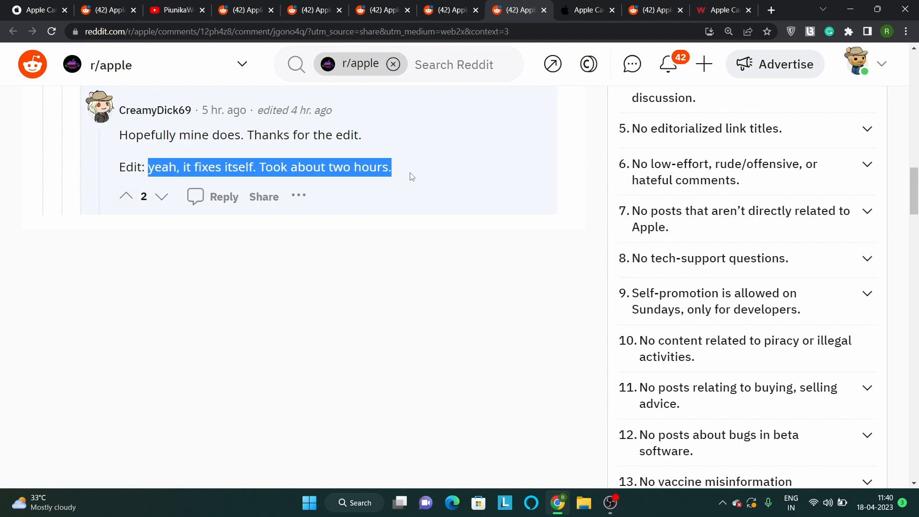
Switch to the Apple Card benefits page at learn.applecard.apple/benefits
click(584, 10)
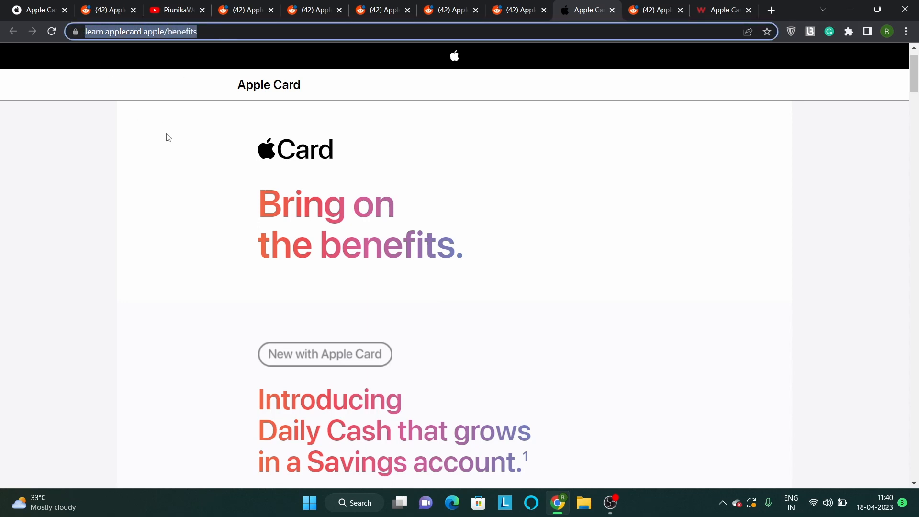
mouse_move(182, 154)
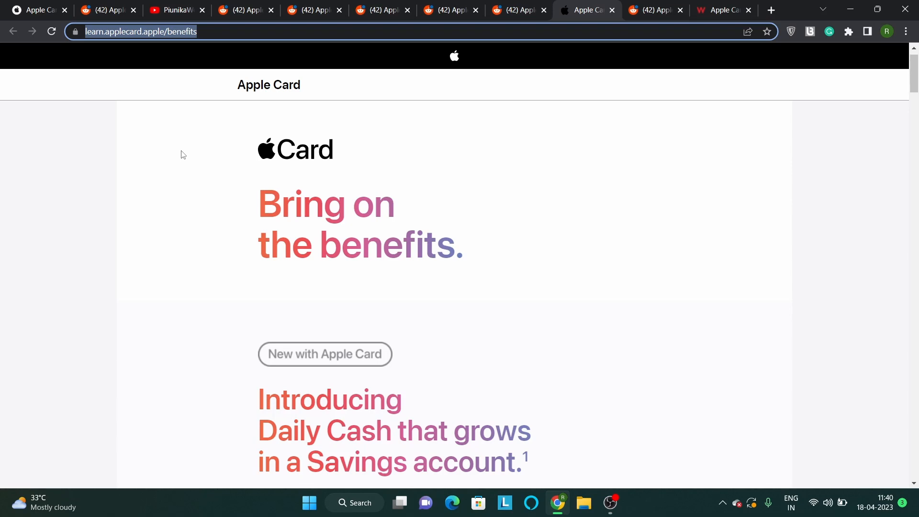
View the r/apple comment about updating to 16.4.1, then open the PiunikaWeb article
click(653, 10)
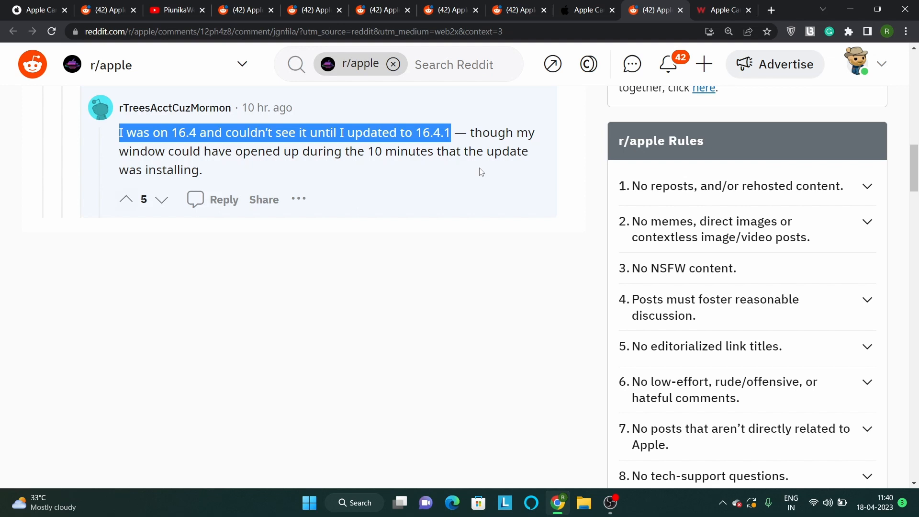
click(721, 10)
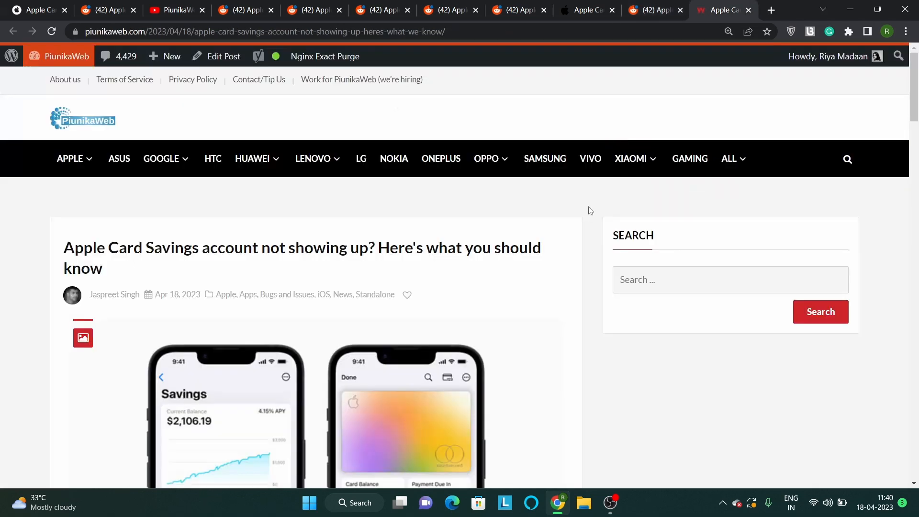
mouse_move(586, 219)
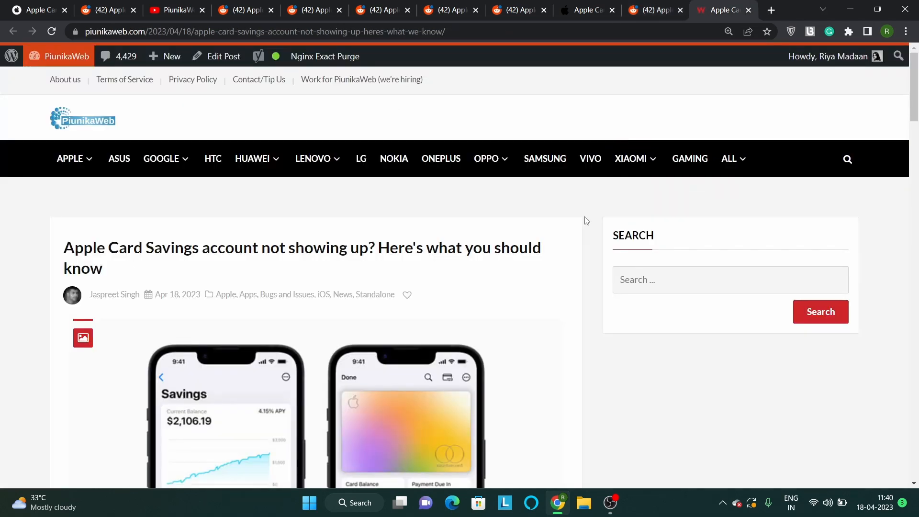
scroll(down, 3)
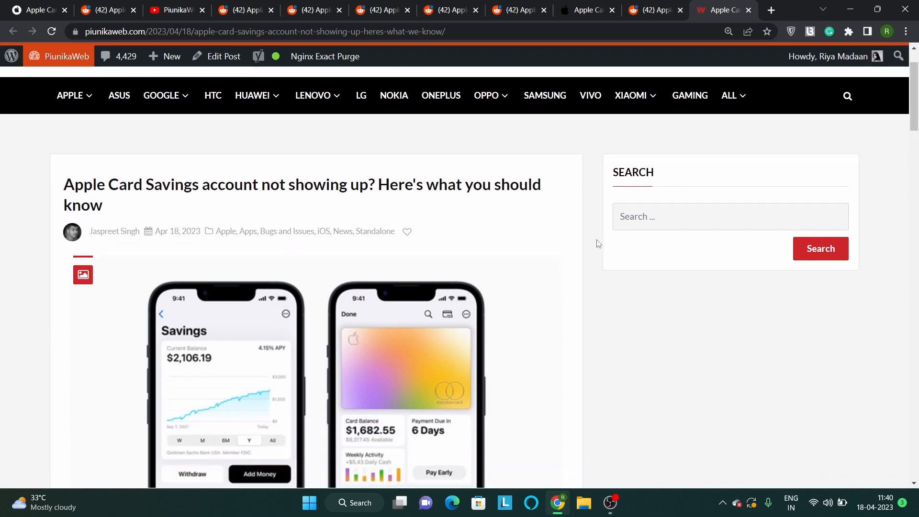
scroll(down, 3)
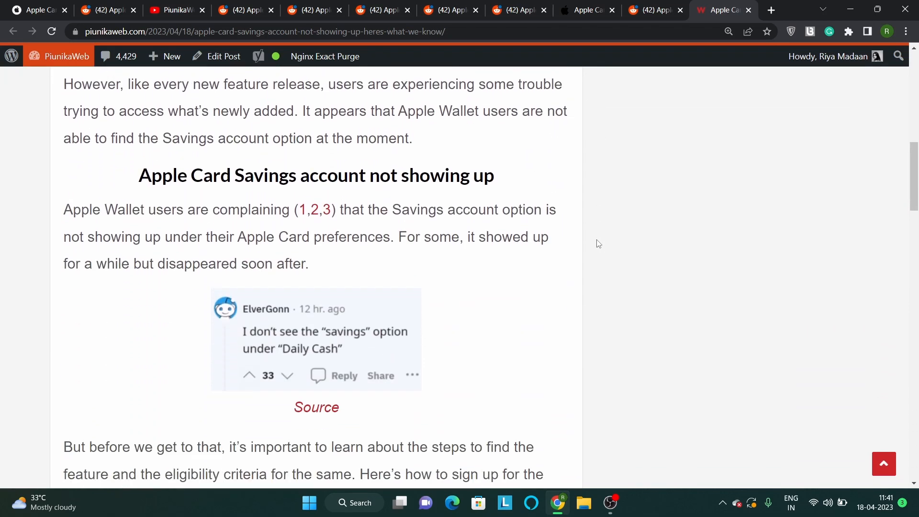
scroll(down, 3)
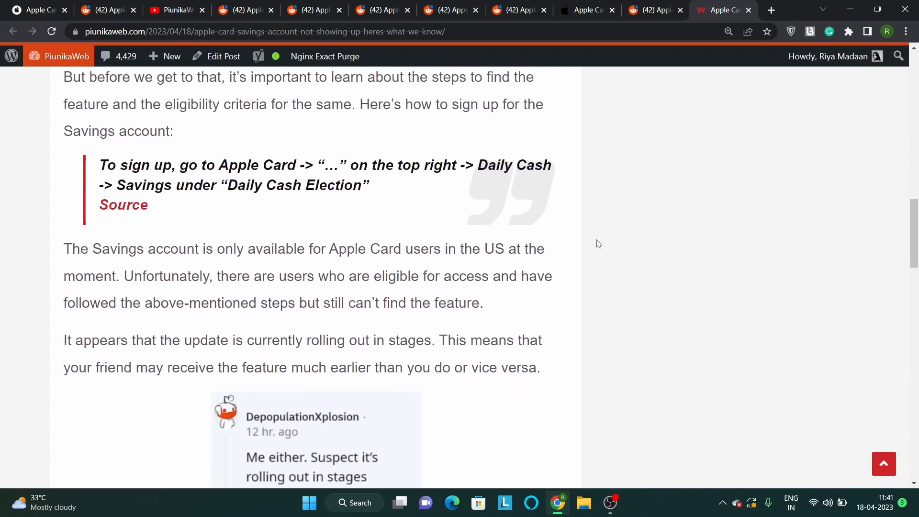
scroll(down, 3)
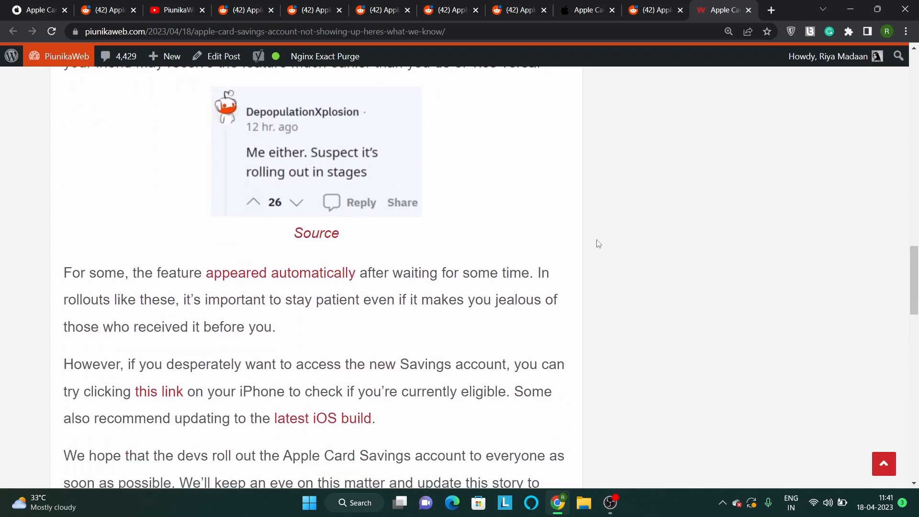
scroll(down, 3)
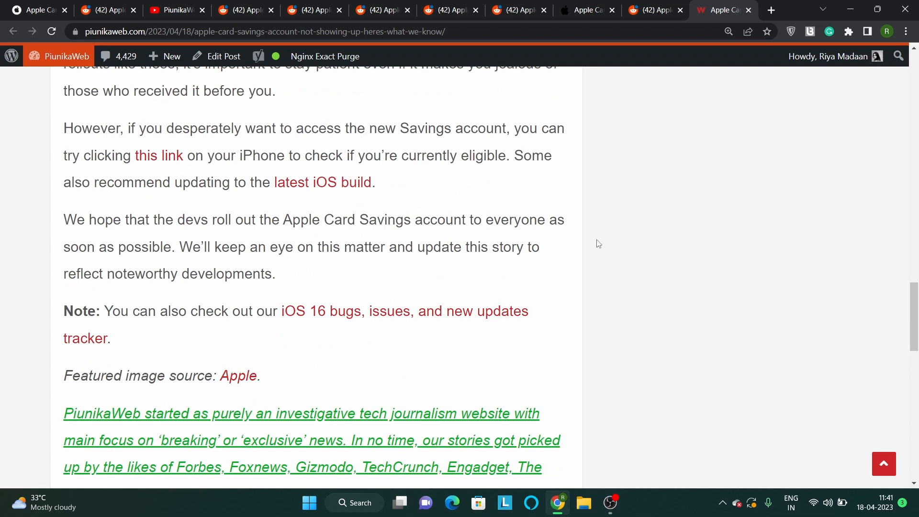